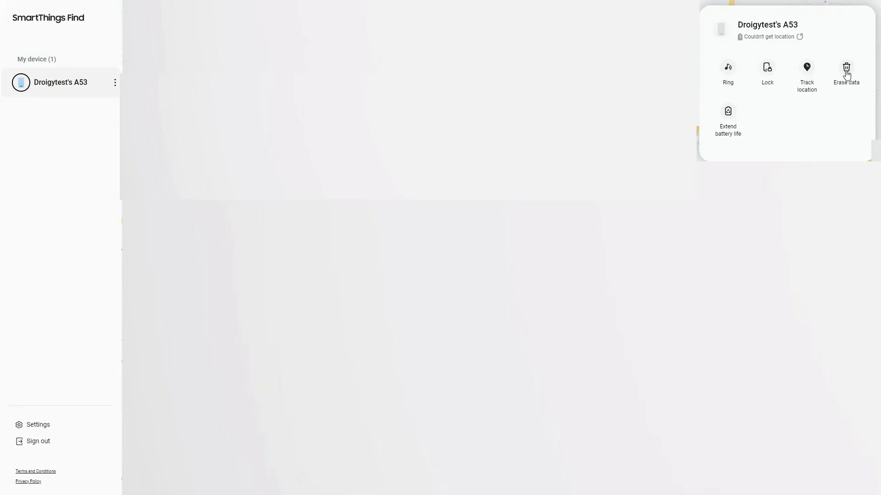
Request a remote Erase data for the registered A53 phone and confirm it.
left_click(845, 76)
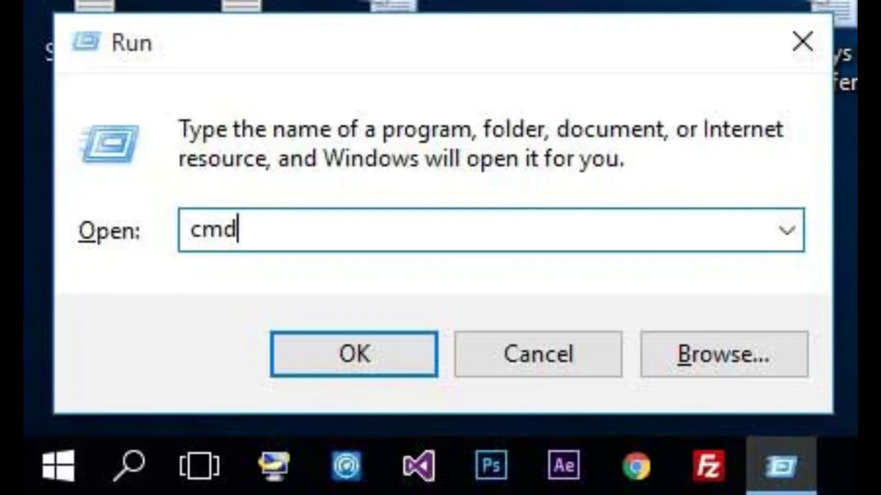
Launch Command Prompt from Run and delete gesture.key via adb shell rm.
left_click(352, 354)
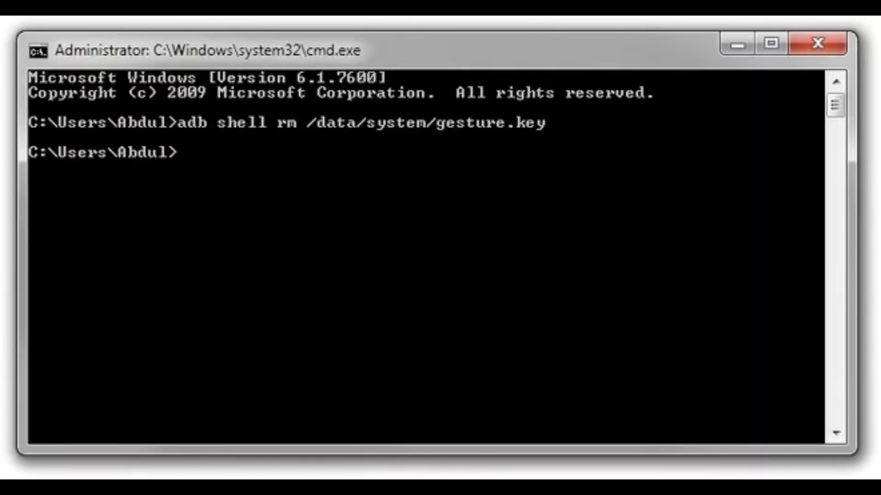